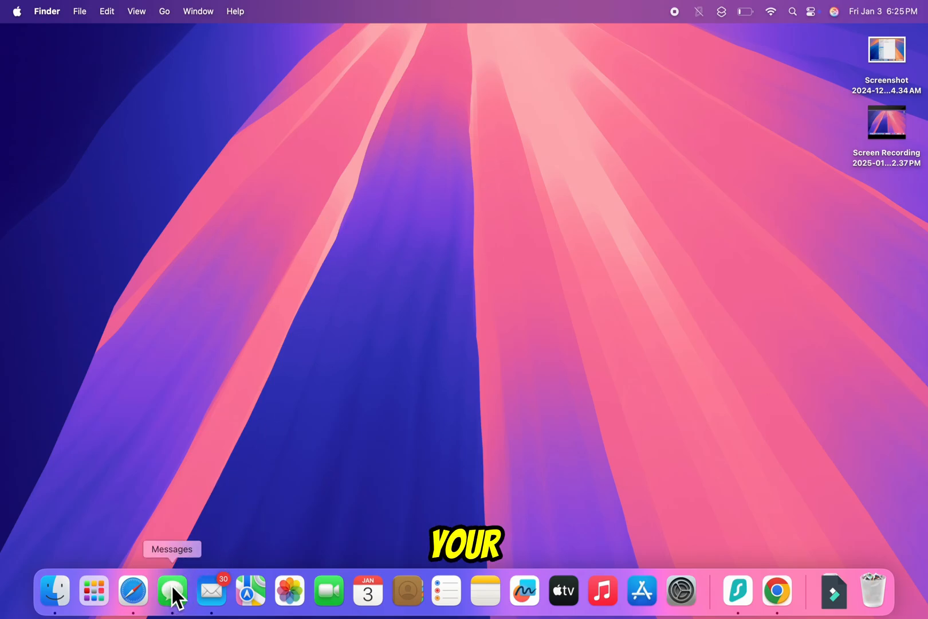
mouse_move(299, 380)
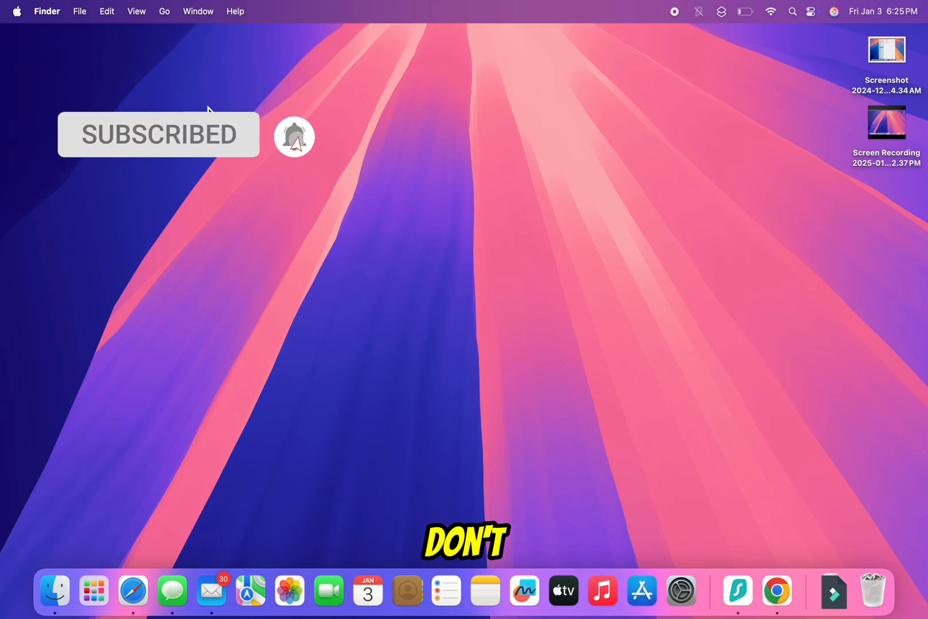
Launch Messages from a Spotlight search for 'mes', showing a blank new message
left_click(17, 11)
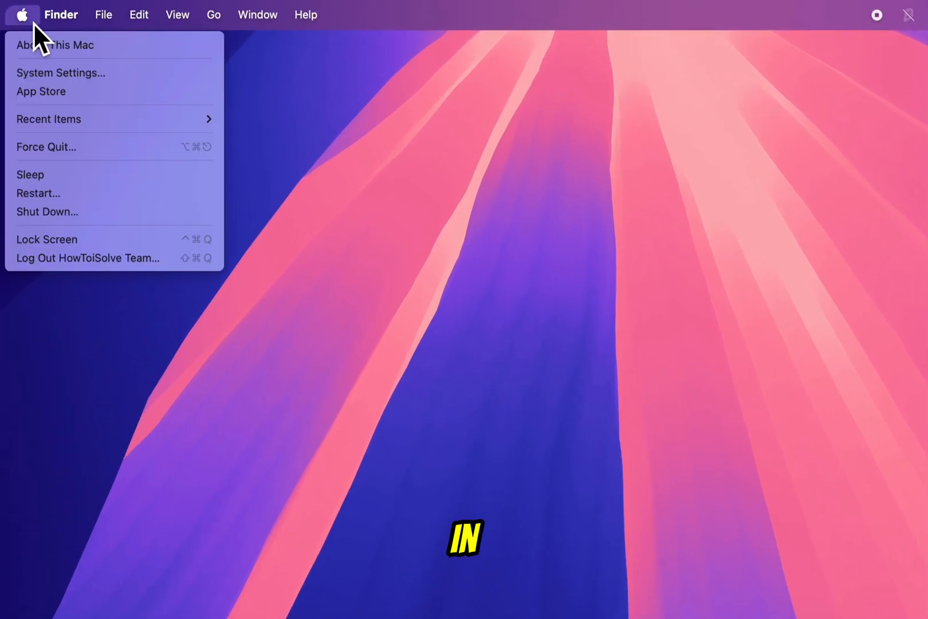
left_click(415, 202)
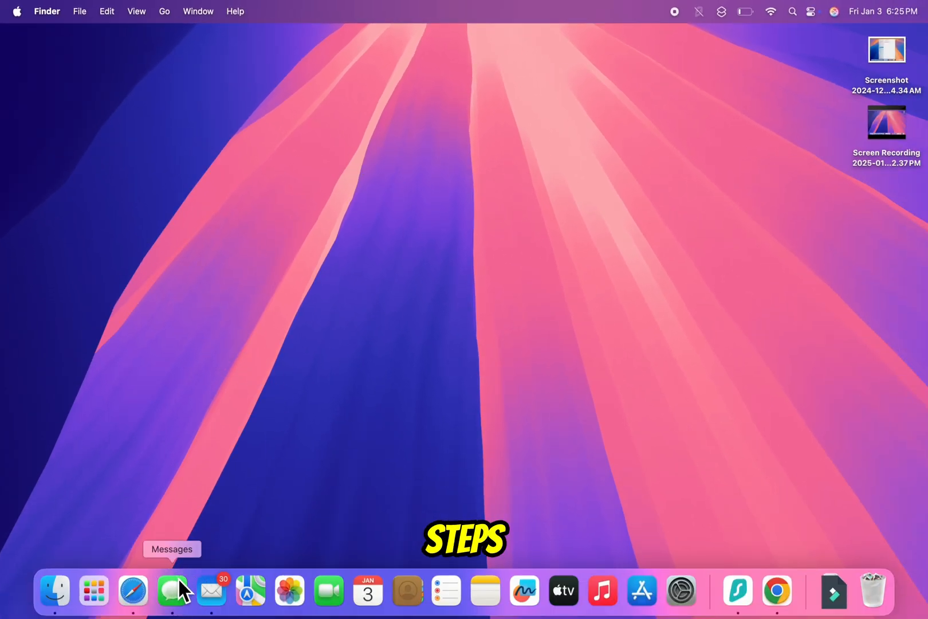
mouse_move(550, 305)
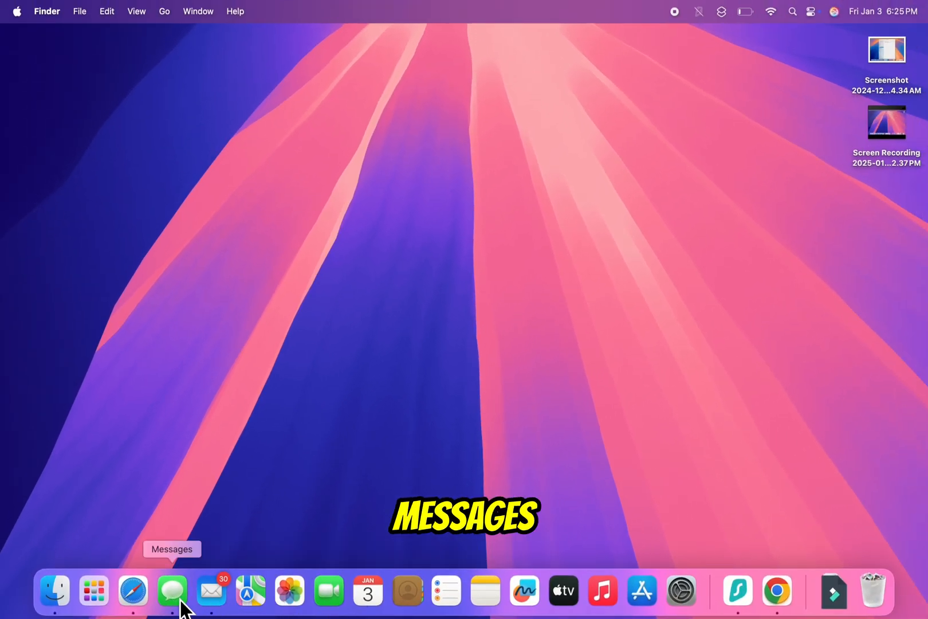
type("mes")
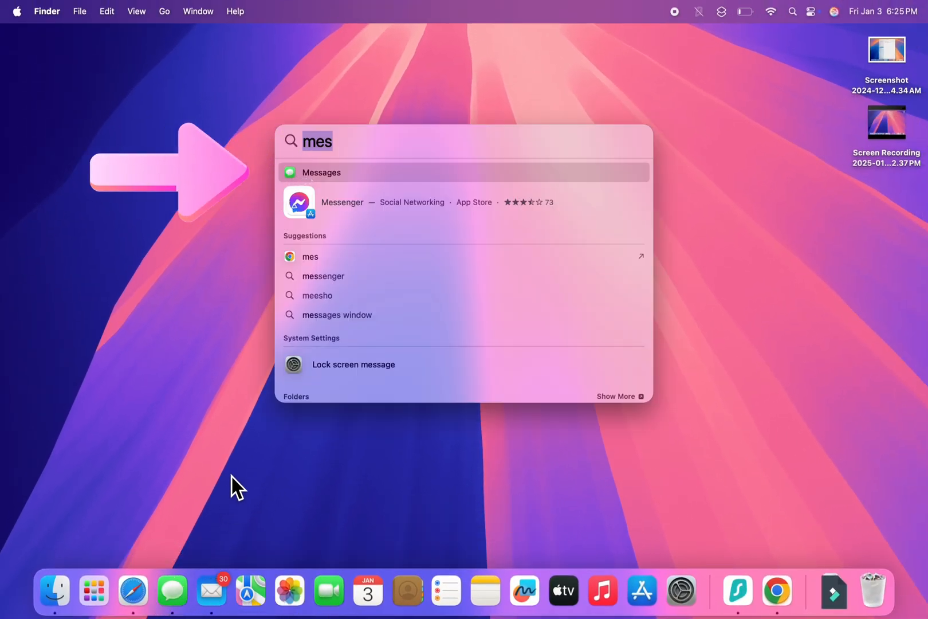
left_click(322, 172)
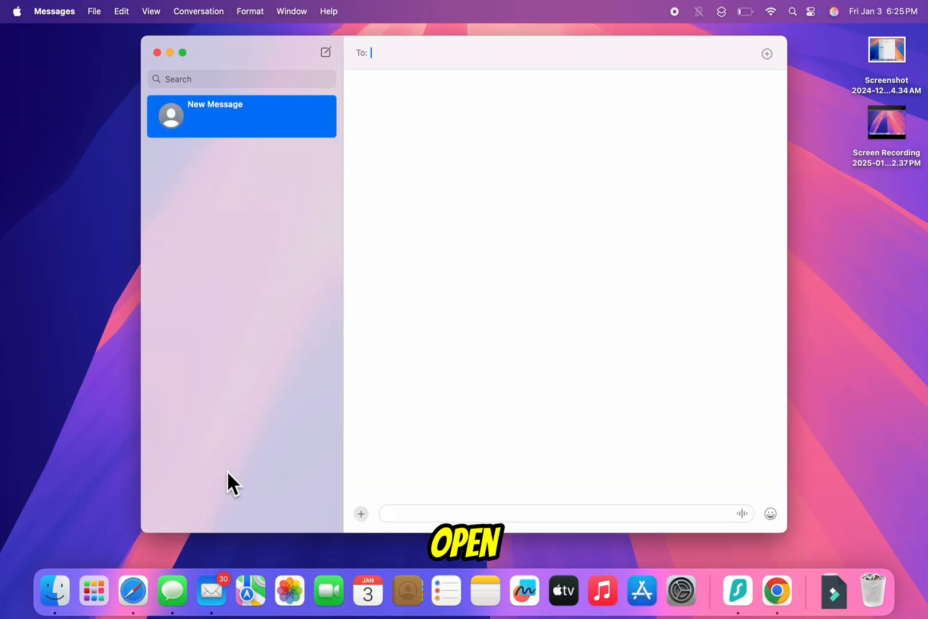
mouse_move(102, 179)
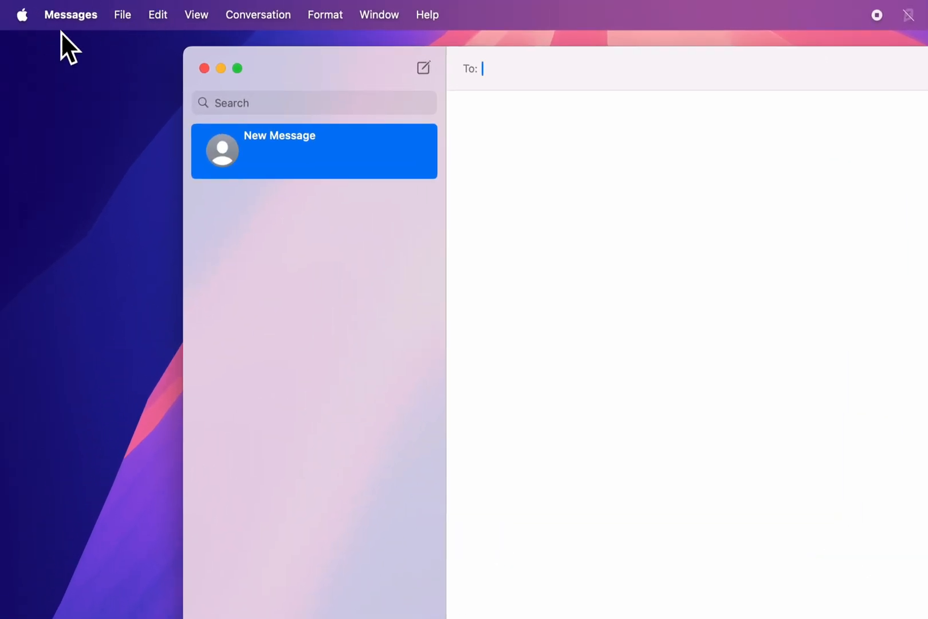
mouse_move(136, 32)
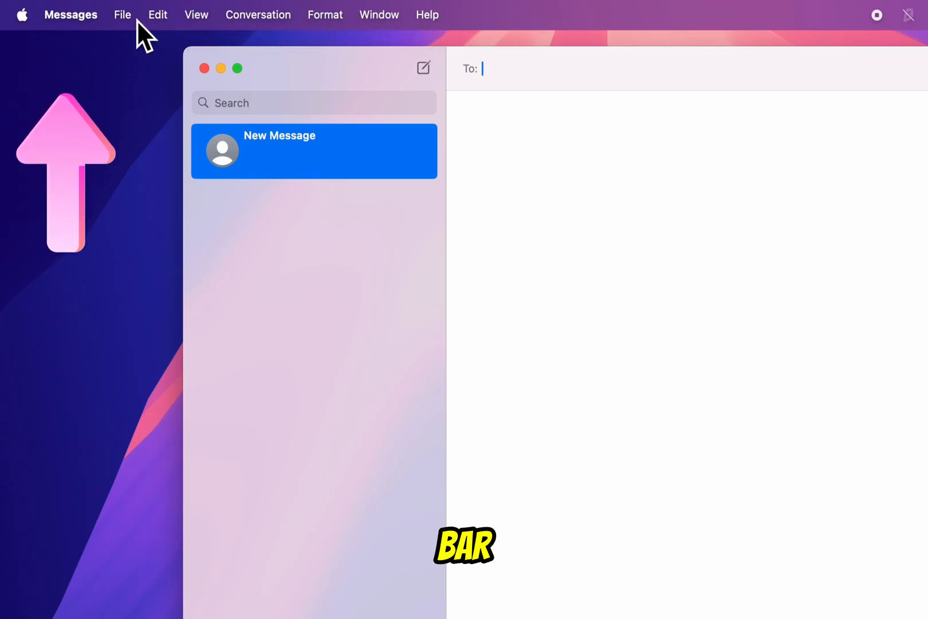
Reach Settings… through the Messages application menu
left_click(70, 14)
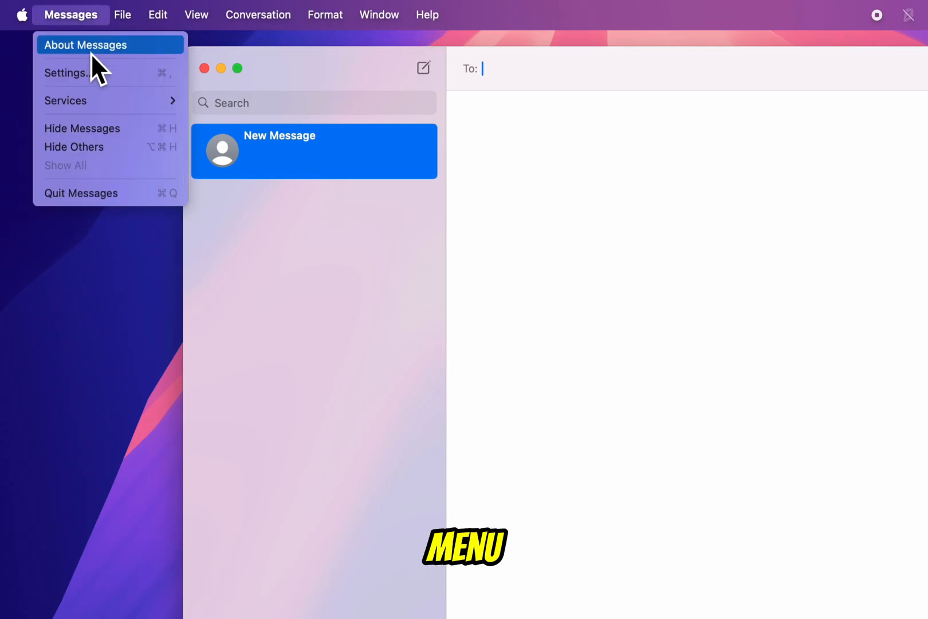
mouse_move(118, 73)
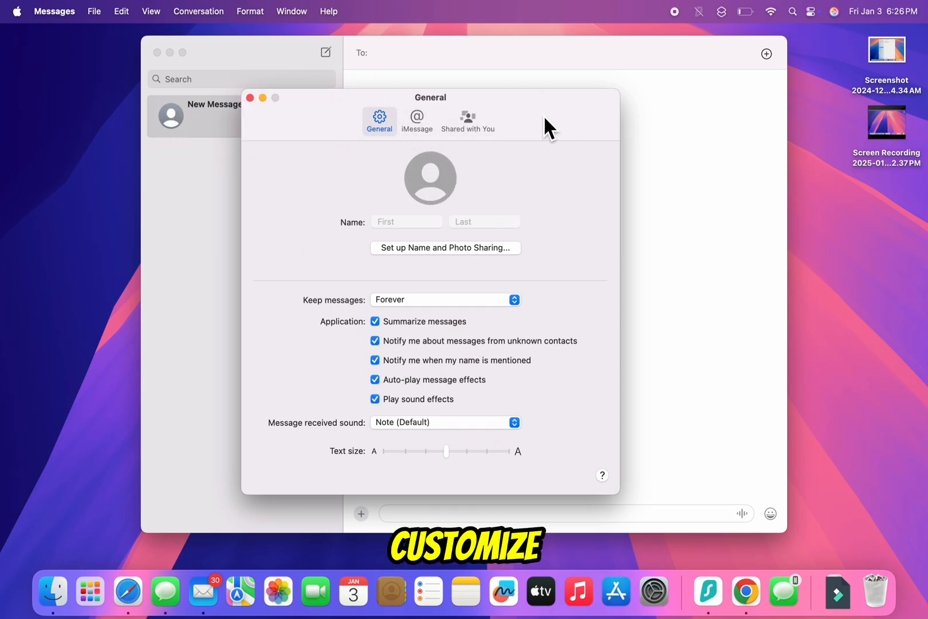
mouse_move(377, 139)
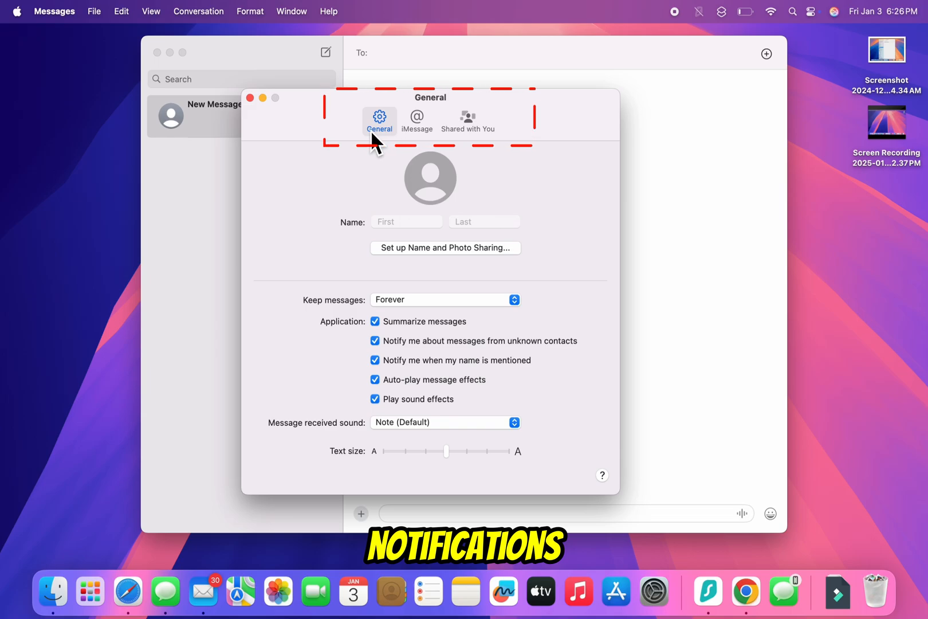
mouse_move(352, 94)
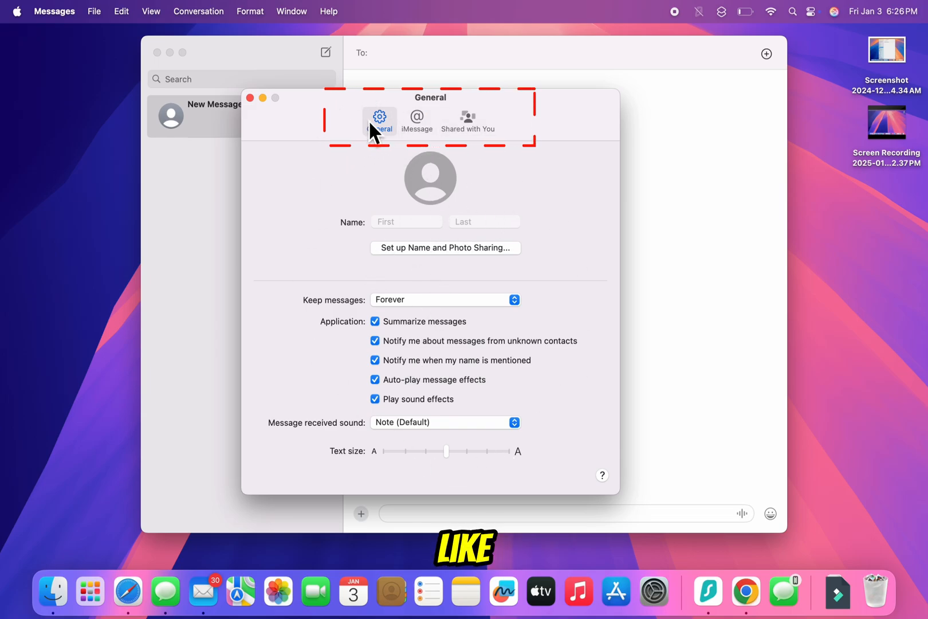
left_click(417, 118)
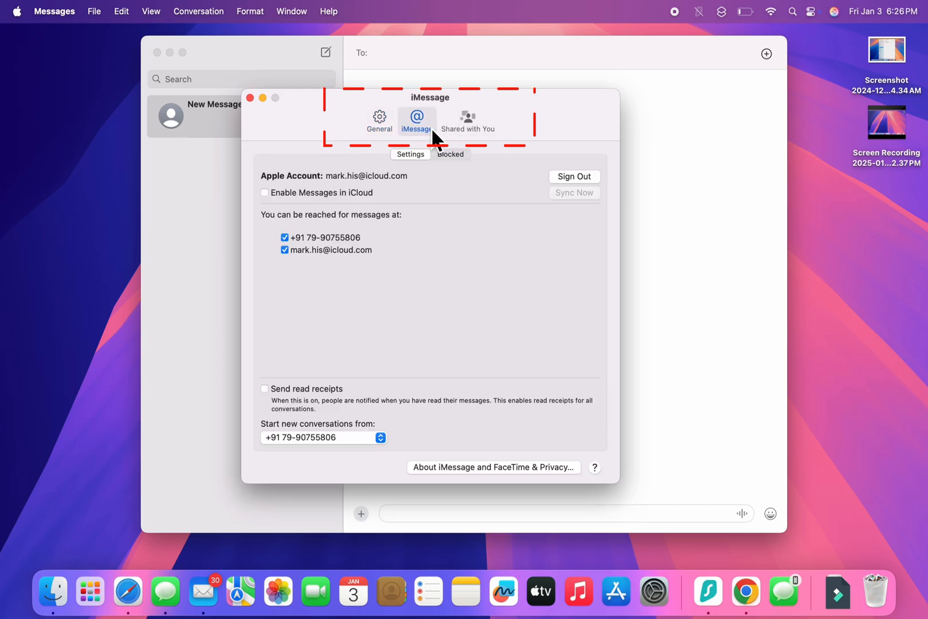
left_click(467, 121)
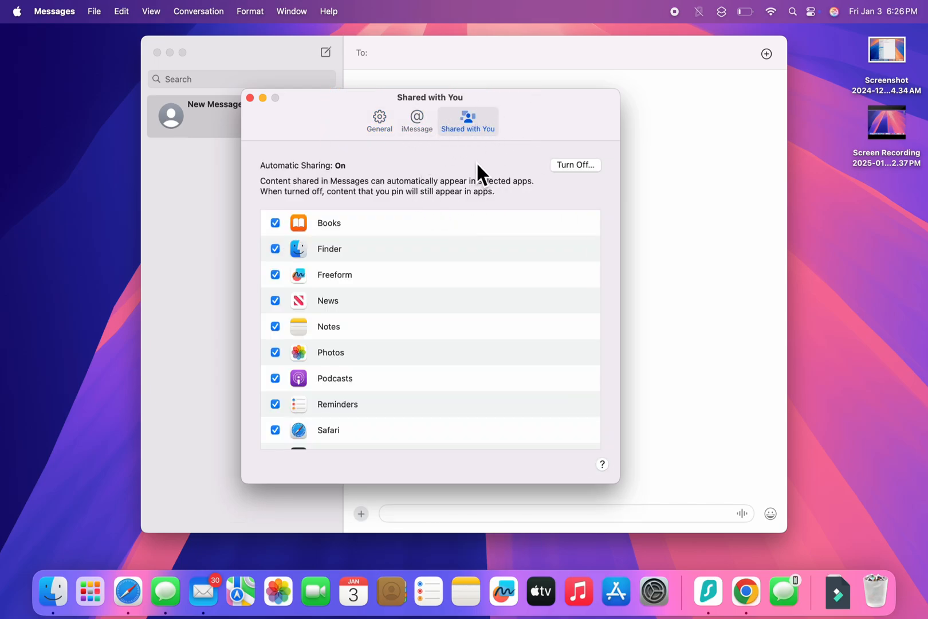
left_click(416, 121)
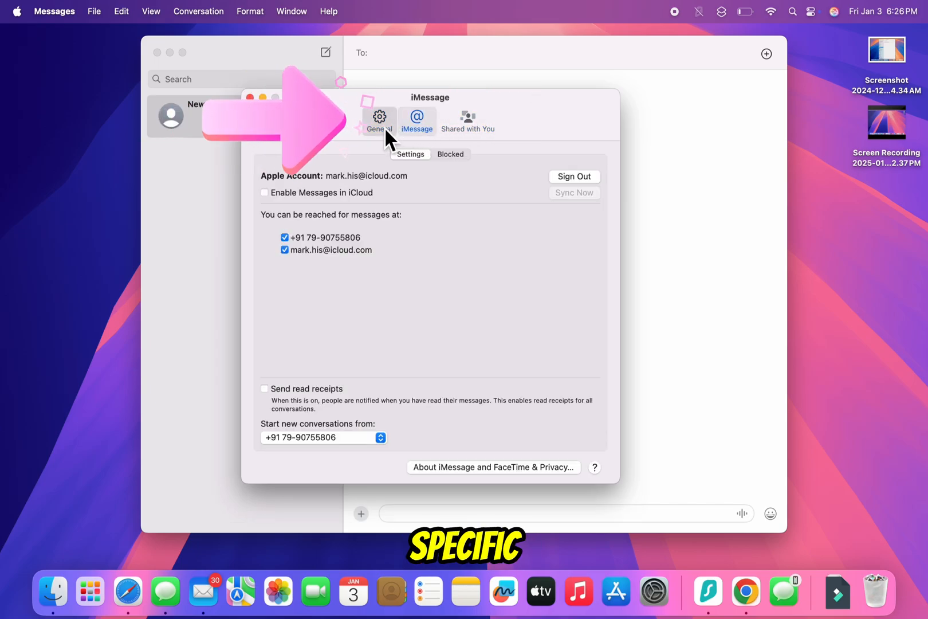
left_click(379, 118)
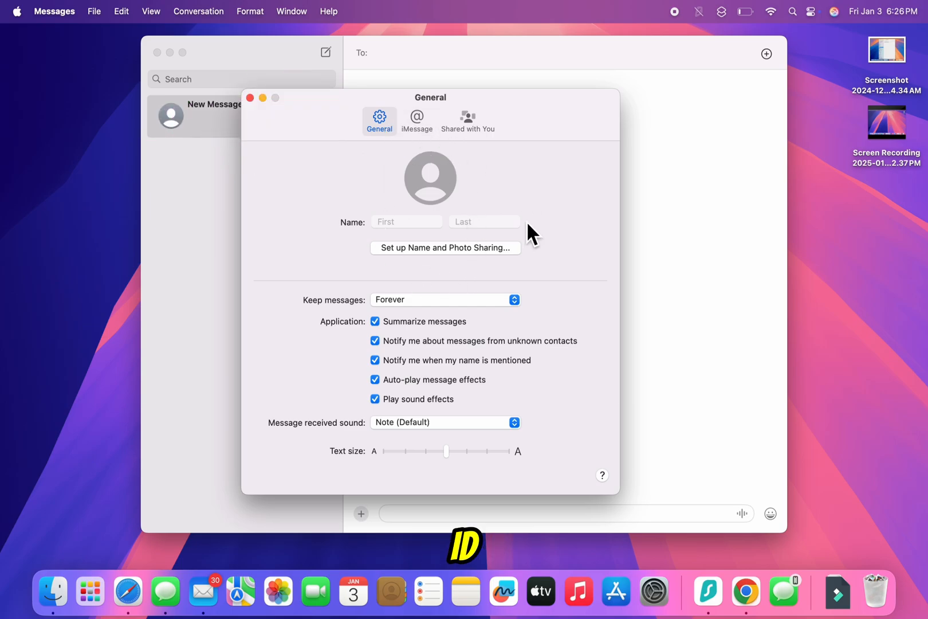
left_click(417, 119)
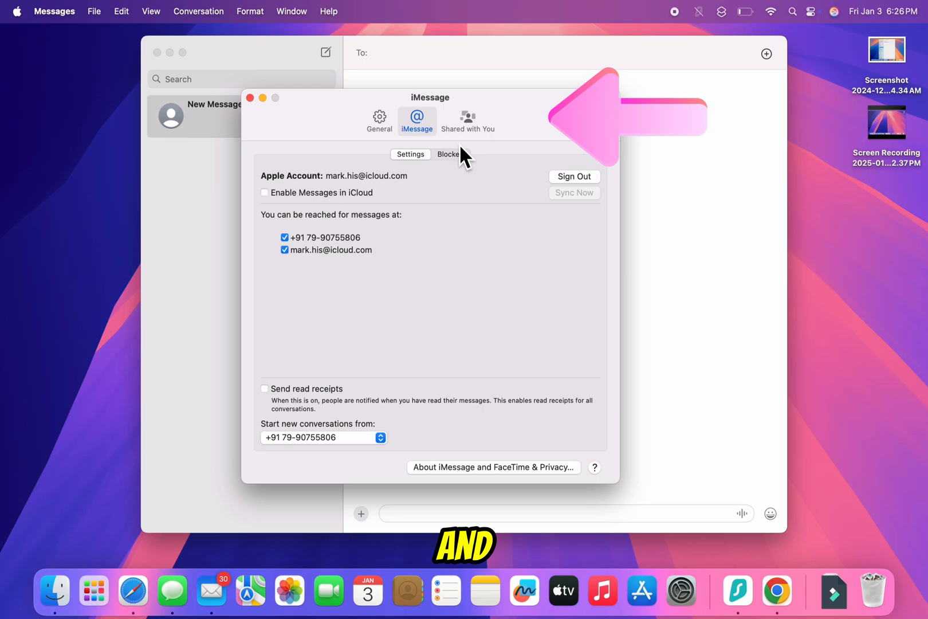
left_click(467, 120)
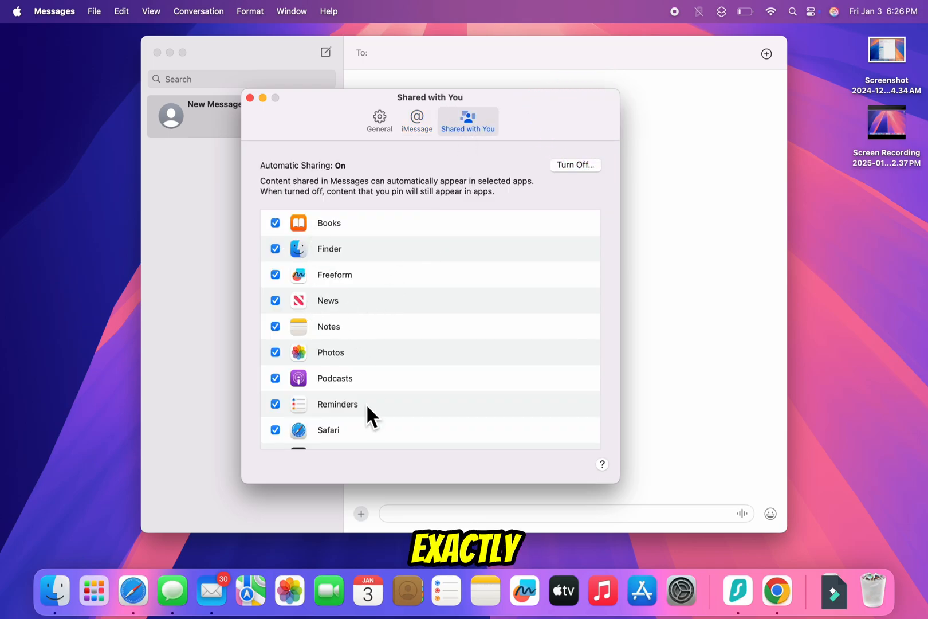
left_click(415, 120)
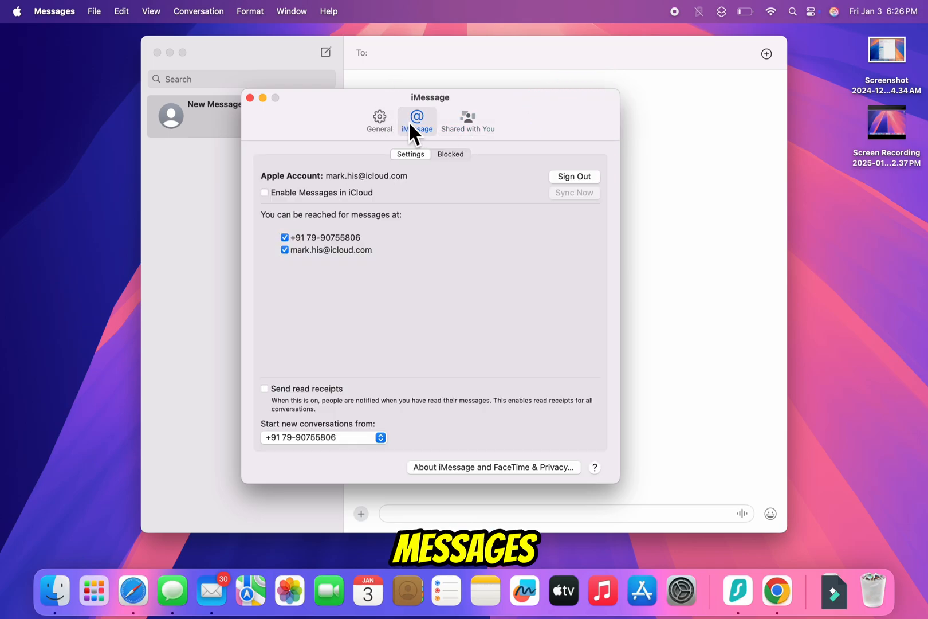
left_click(379, 120)
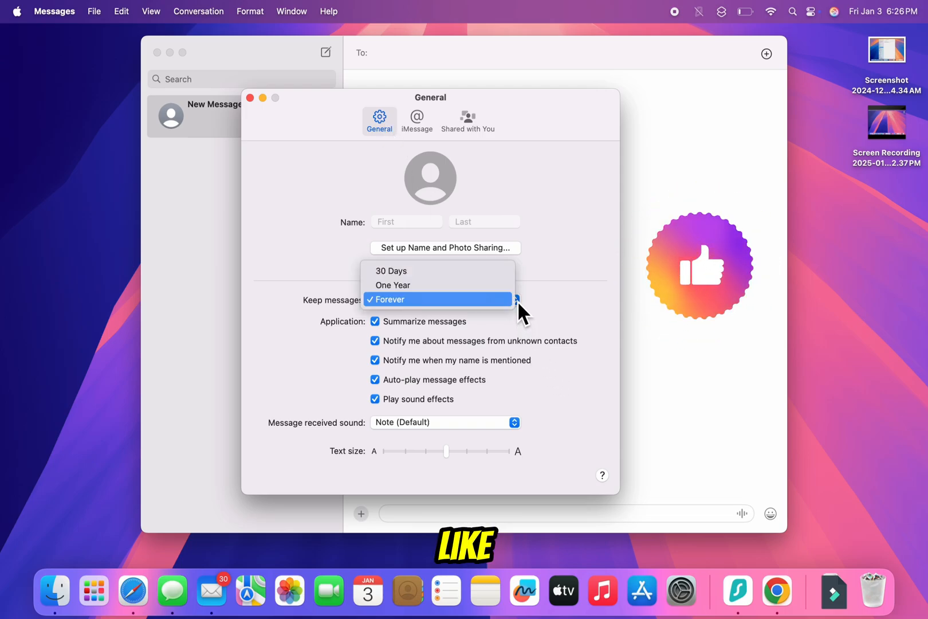
left_click(388, 299)
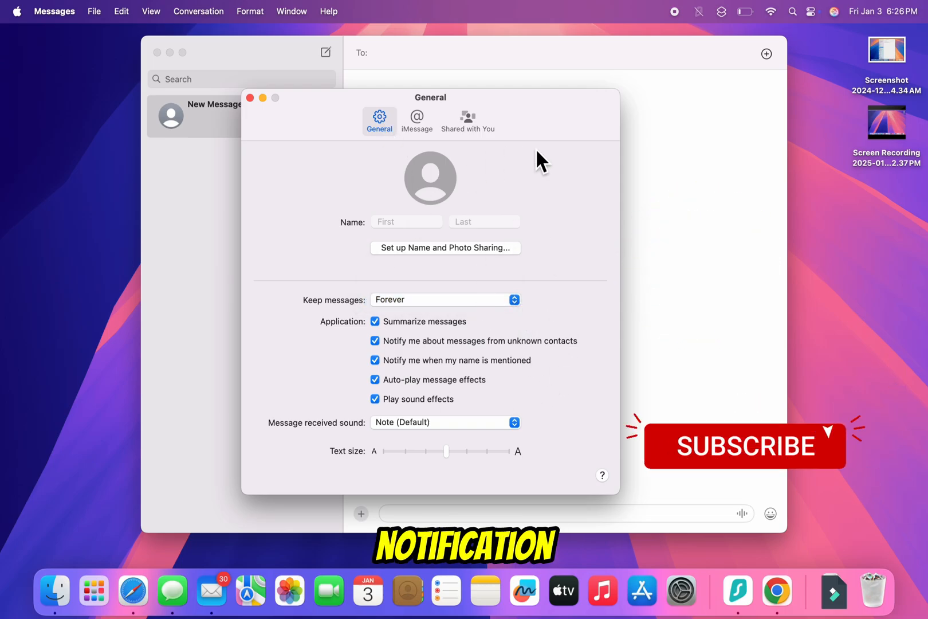
left_click(416, 119)
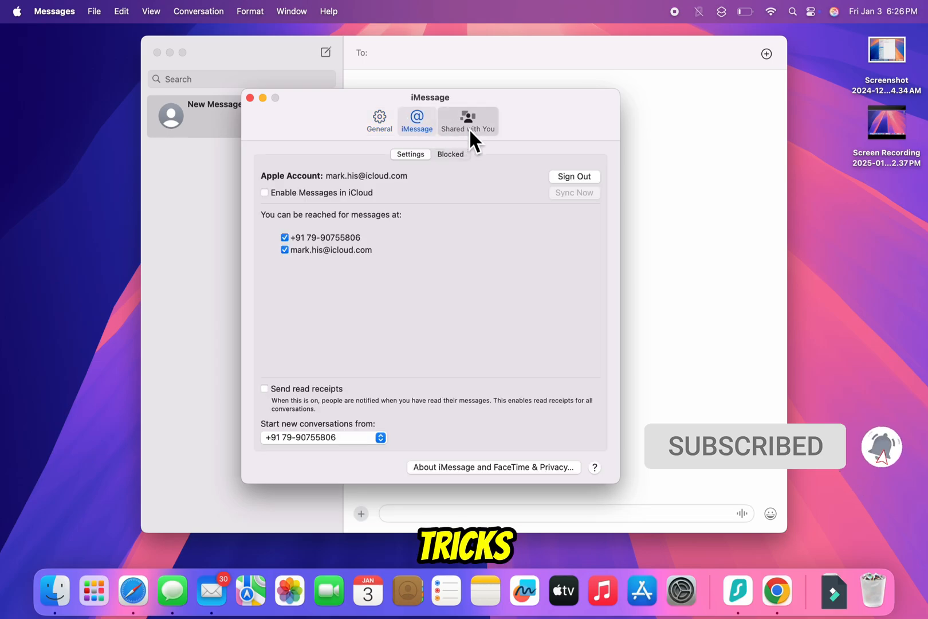
left_click(380, 120)
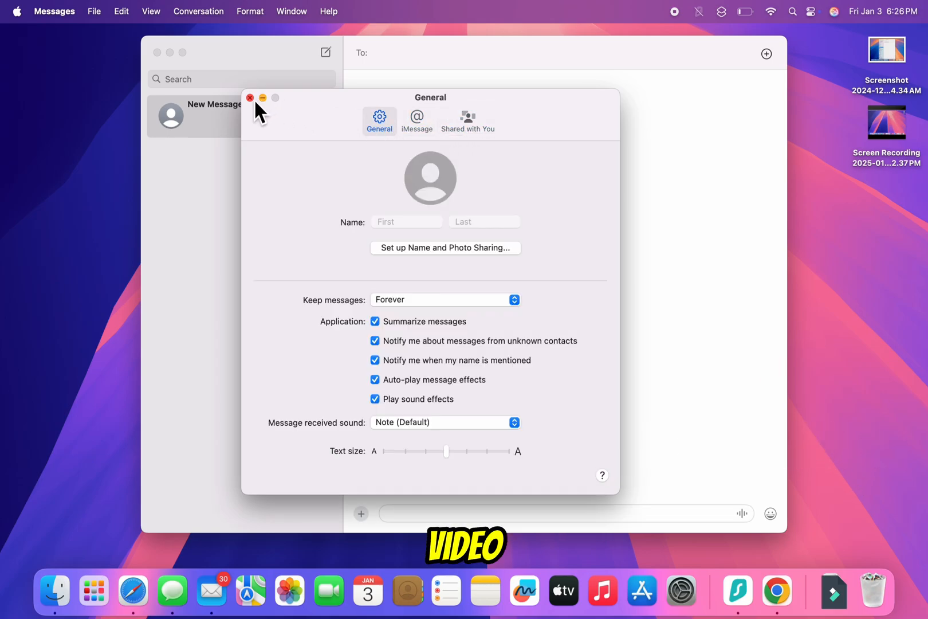